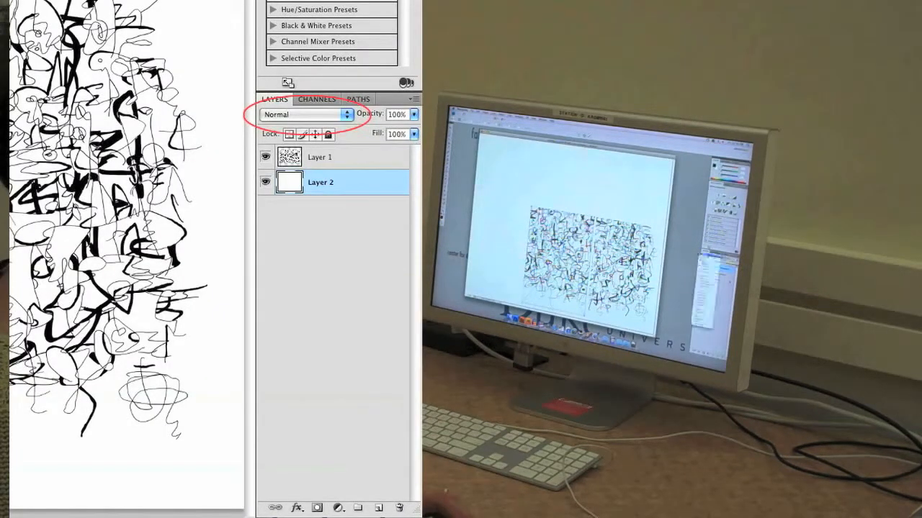
Show the blending mode list for the scribbled drawing layer, currently set to Normal
{"action": "left_click", "coordinate": [302, 114]}
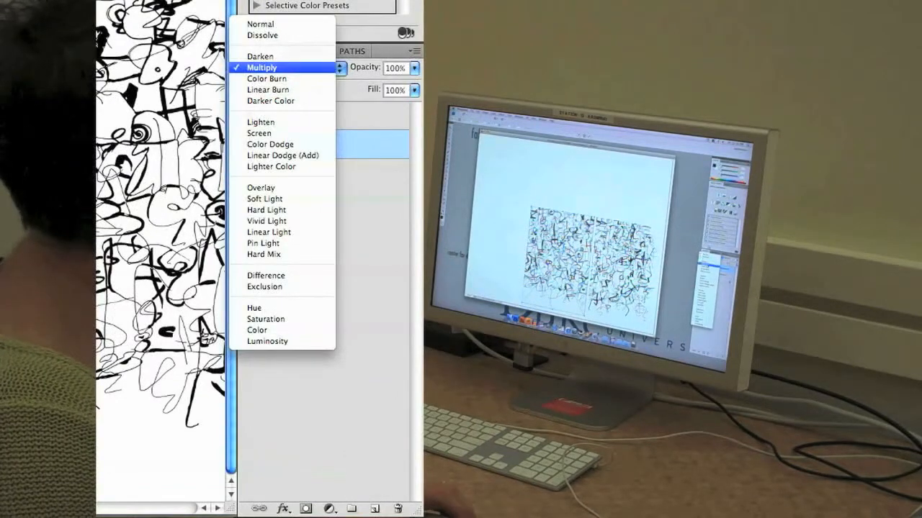